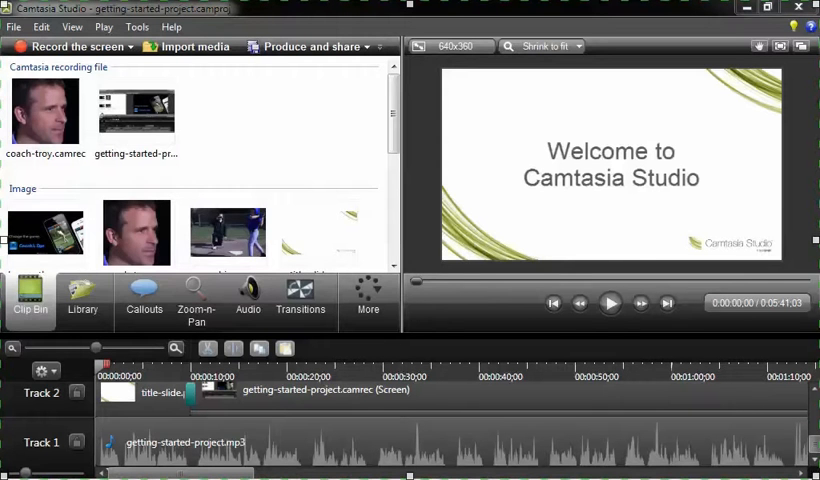
- Launch the Camtasia screen recorder from the Record the screen toolbar button
{"action": "left_click", "coordinate": [72, 46]}
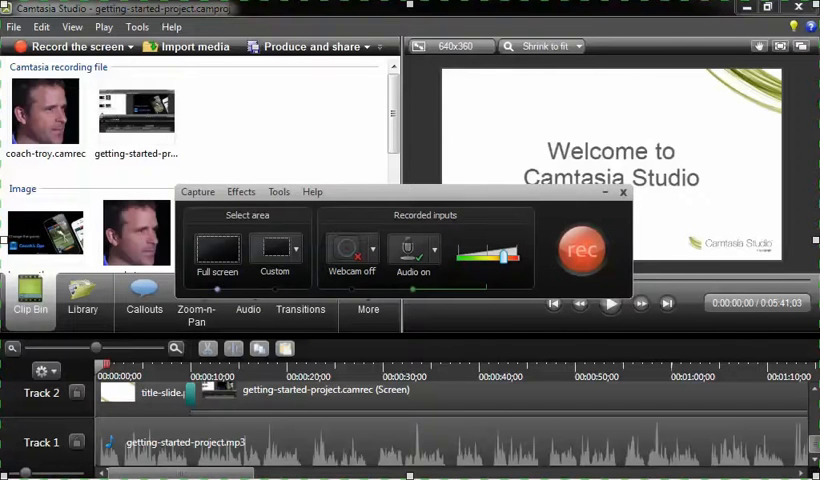
{"action": "mouse_move", "coordinate": [352, 256]}
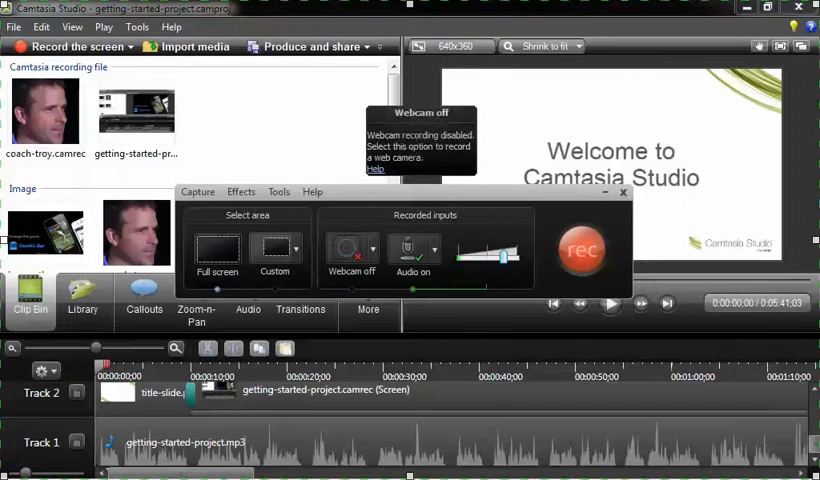
{"action": "mouse_move", "coordinate": [216, 252]}
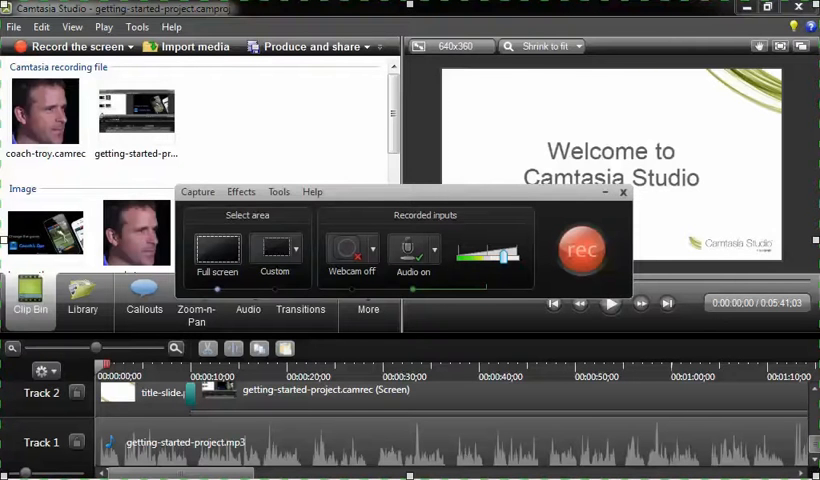
{"action": "mouse_move", "coordinate": [216, 248]}
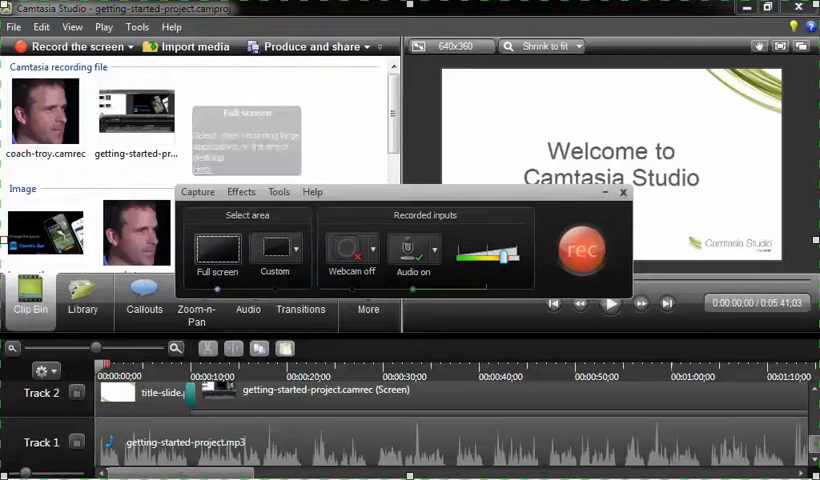
{"action": "mouse_move", "coordinate": [276, 248]}
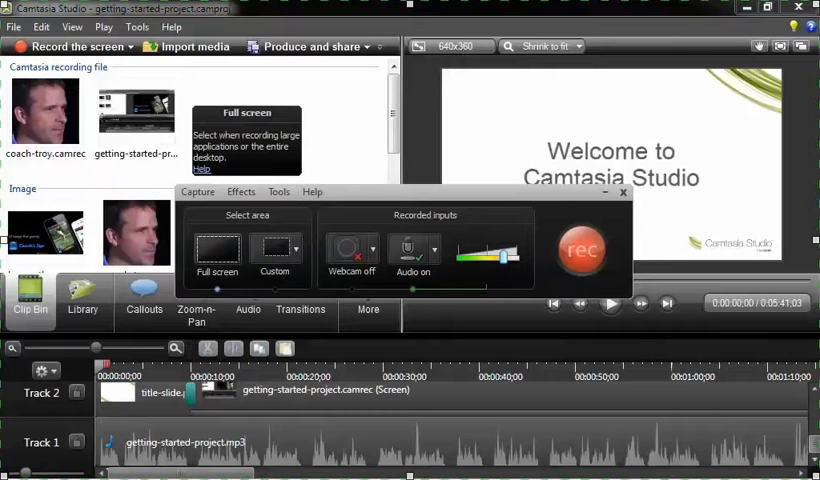
{"action": "mouse_move", "coordinate": [412, 248]}
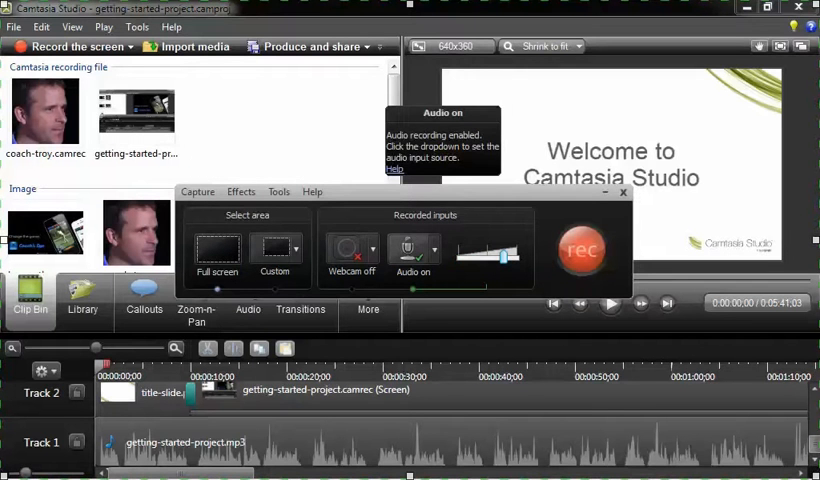
{"action": "mouse_move", "coordinate": [276, 248]}
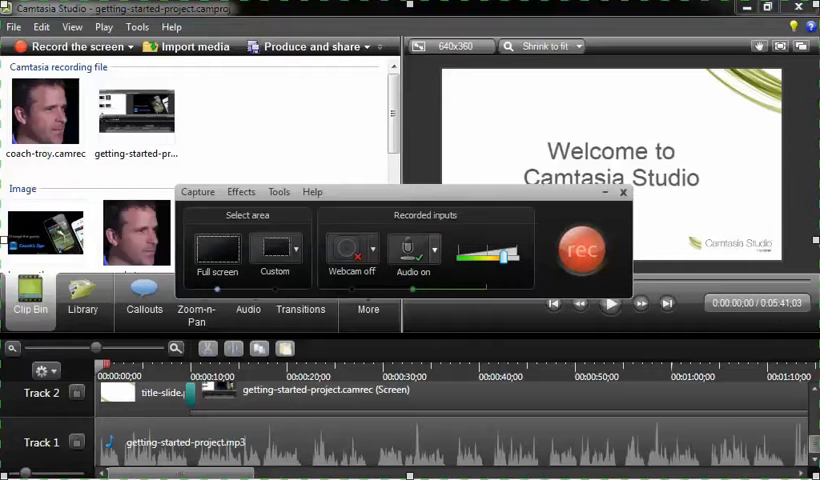
{"action": "mouse_move", "coordinate": [412, 256]}
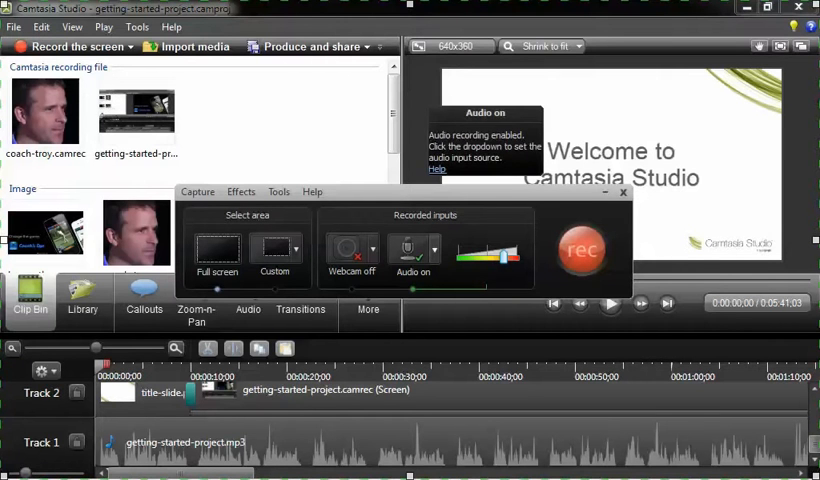
{"action": "left_click", "coordinate": [432, 252]}
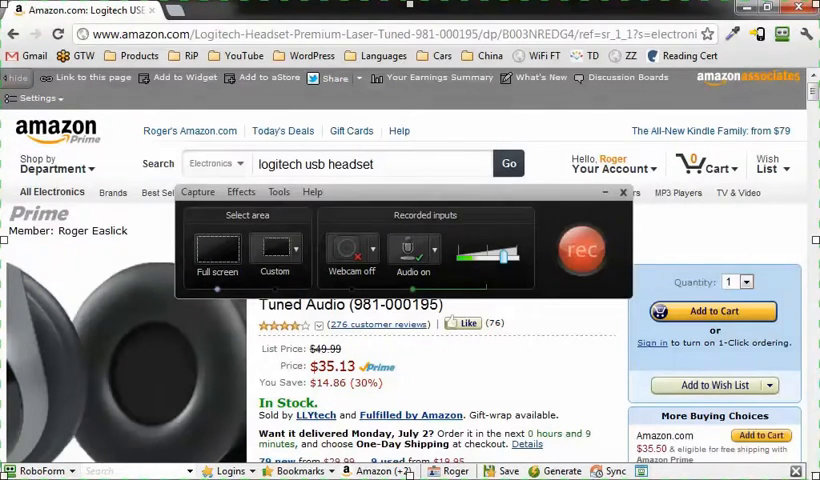
{"action": "left_click", "coordinate": [620, 192]}
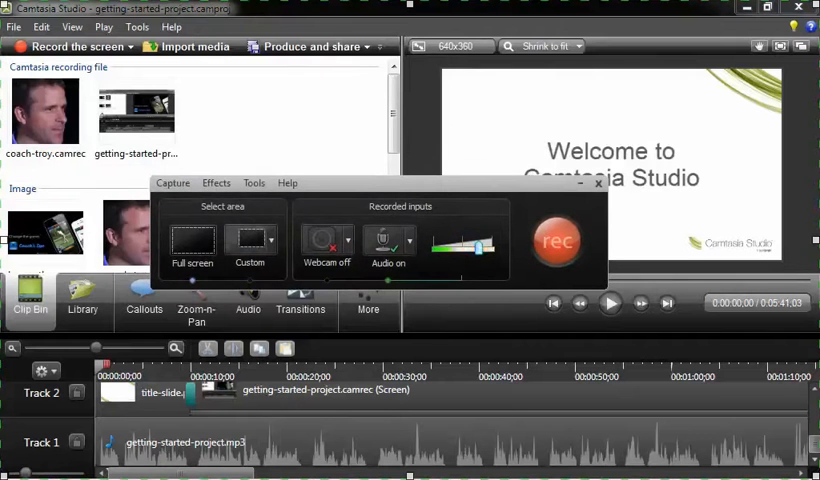
{"action": "mouse_move", "coordinate": [192, 240]}
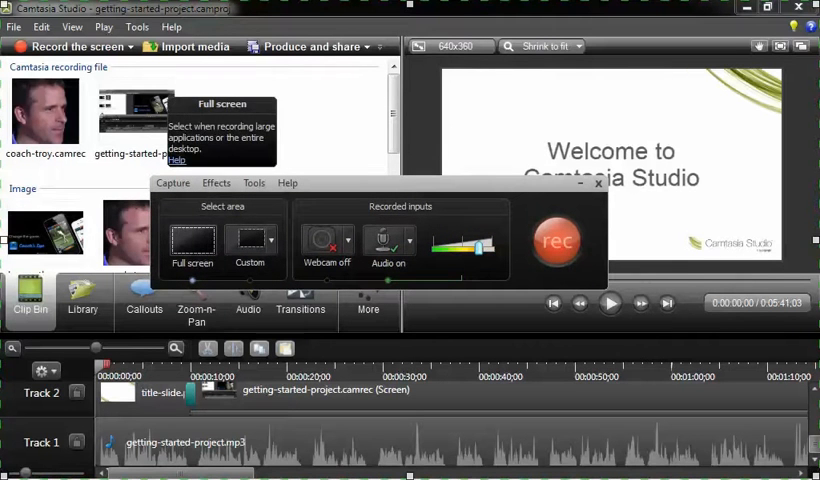
{"action": "left_click", "coordinate": [388, 244]}
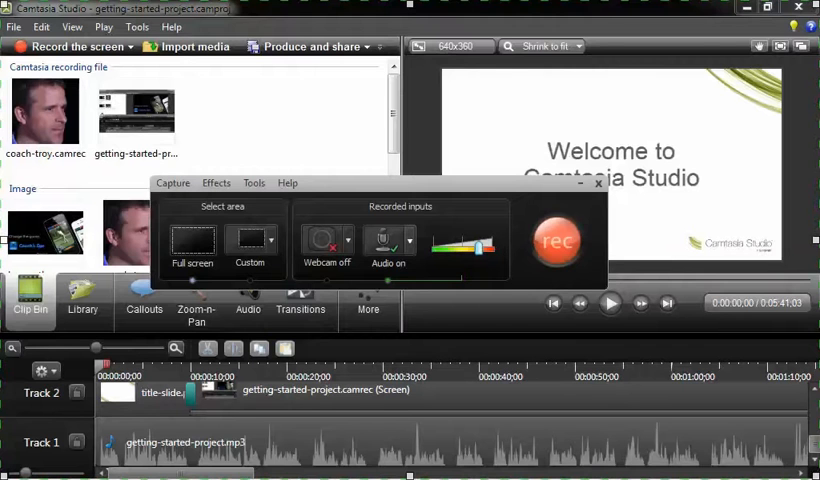
- Start the full-screen recording with audio and bring the recorder back to show the duration counter
{"action": "left_click", "coordinate": [556, 244]}
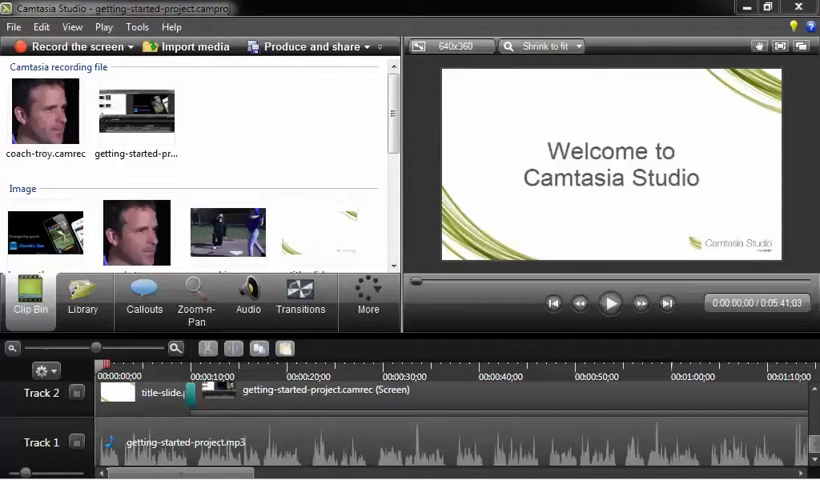
{"action": "left_click", "coordinate": [72, 46]}
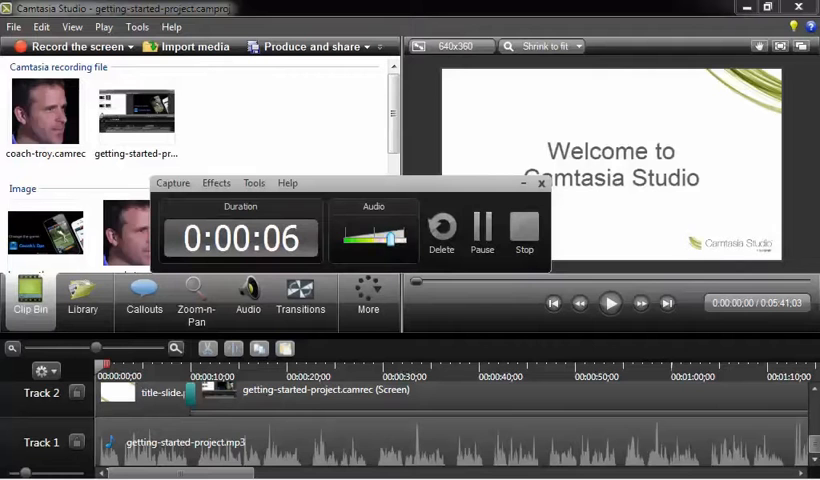